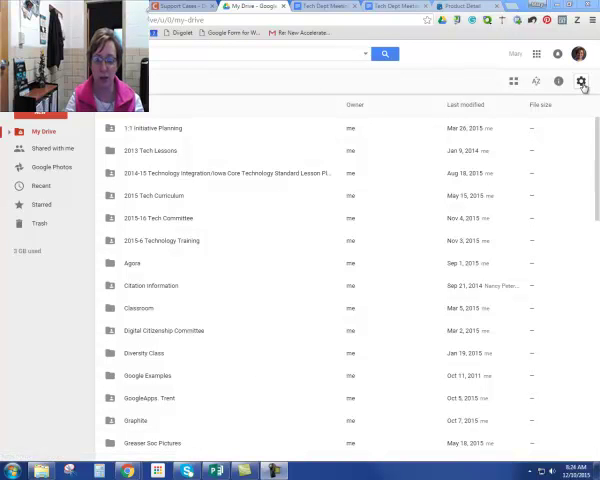
Step: Show Drive settings with uploaded files converting to Google Docs editor format
click(580, 82)
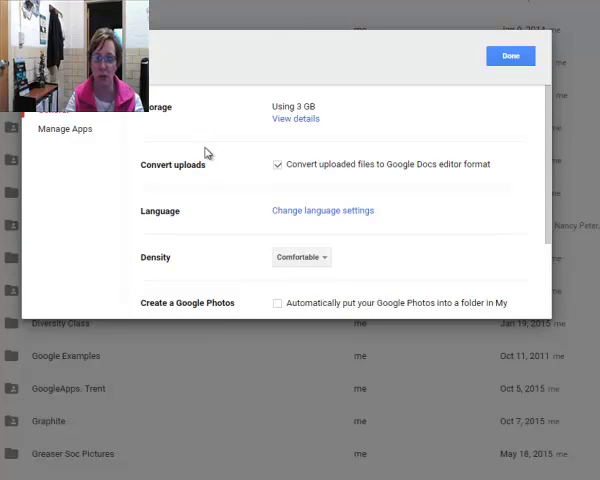
mouse_move(282, 178)
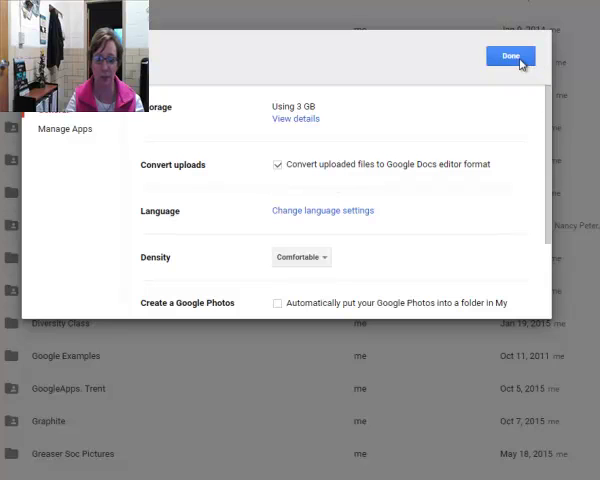
Step: Save settings with Done and start a File upload from the NEW menu
click(510, 56)
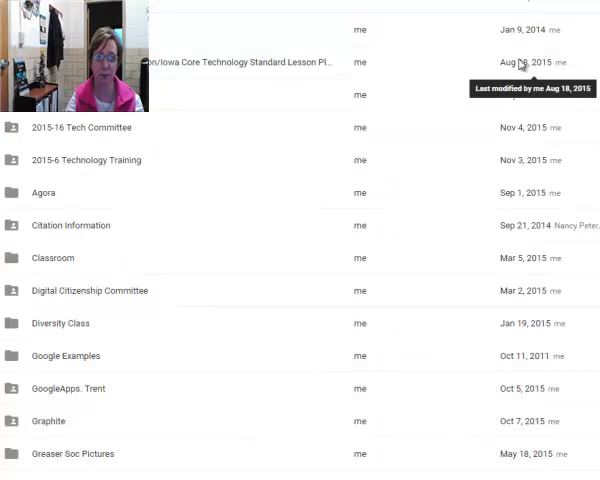
scroll(up, 3)
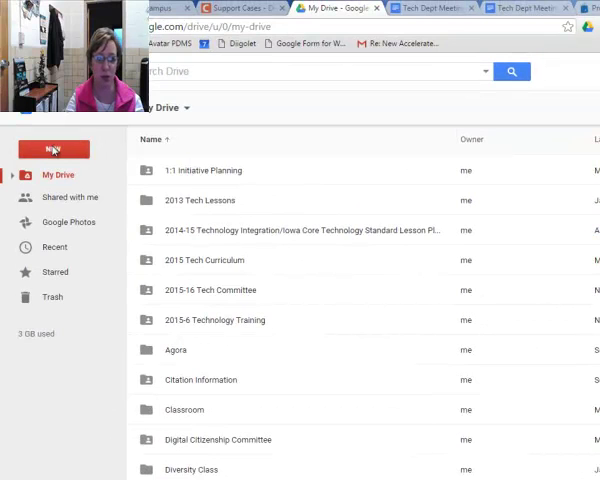
click(54, 148)
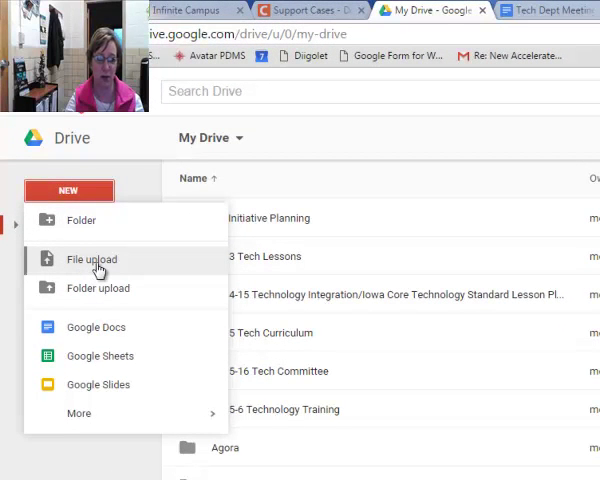
click(92, 260)
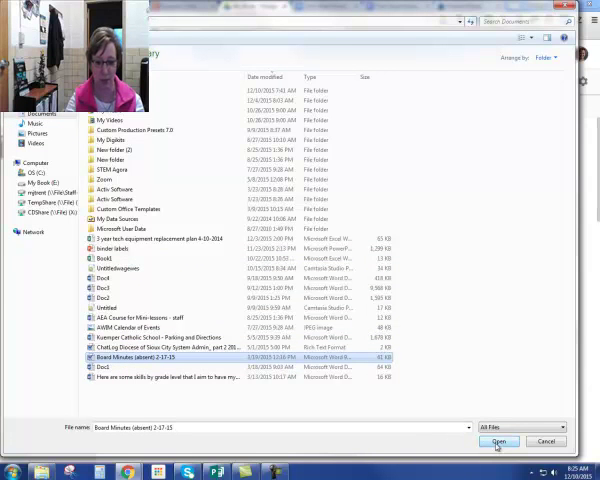
Step: Upload the Board Minutes Word document and list it in the Recent view
click(496, 440)
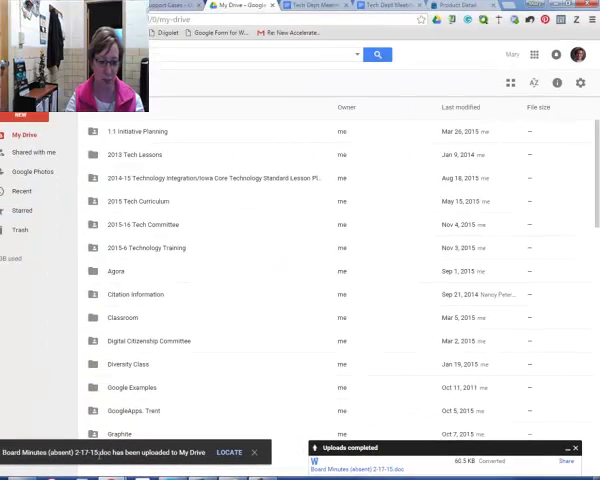
click(258, 452)
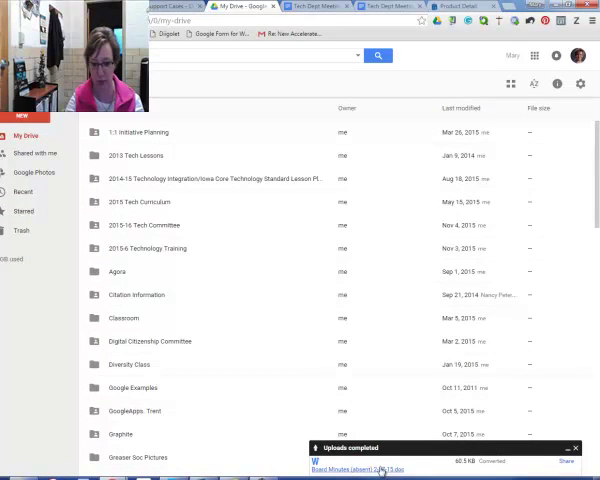
click(352, 468)
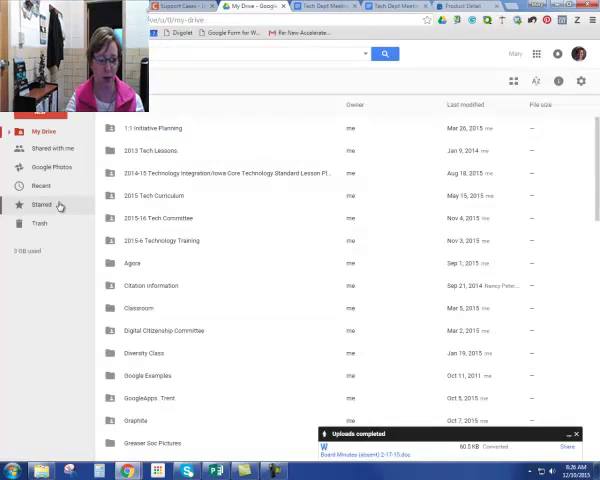
click(40, 186)
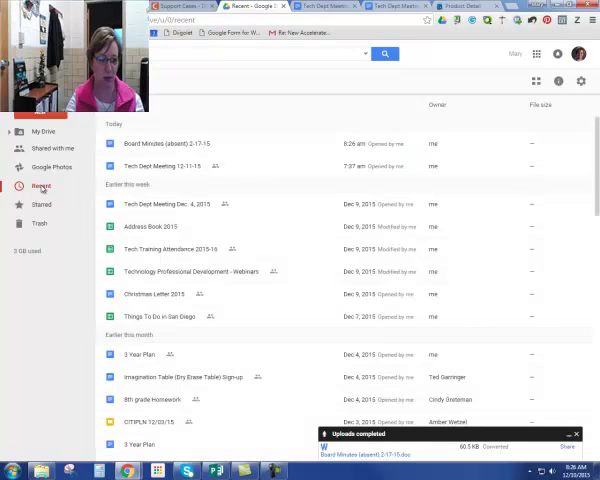